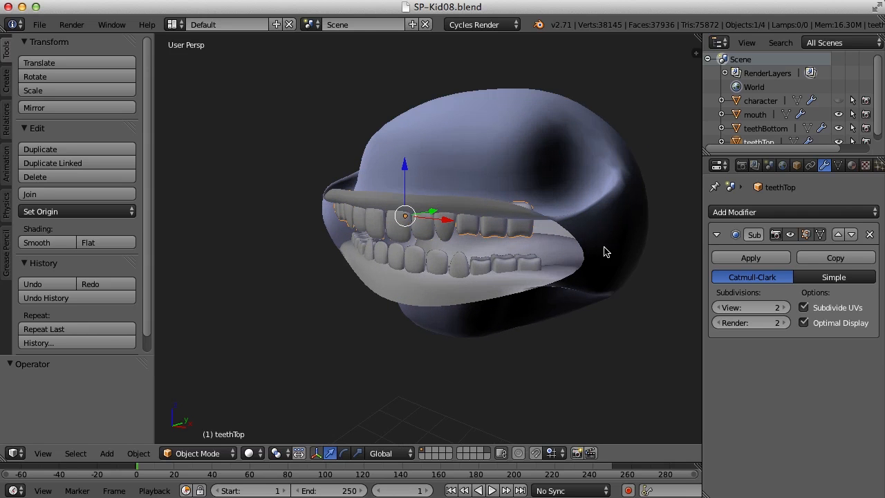
mouse_move(583, 233)
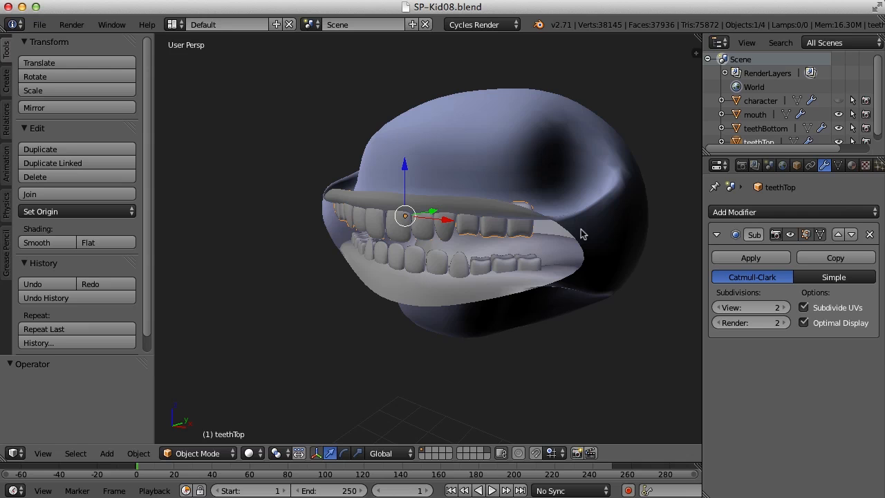
mouse_move(758, 187)
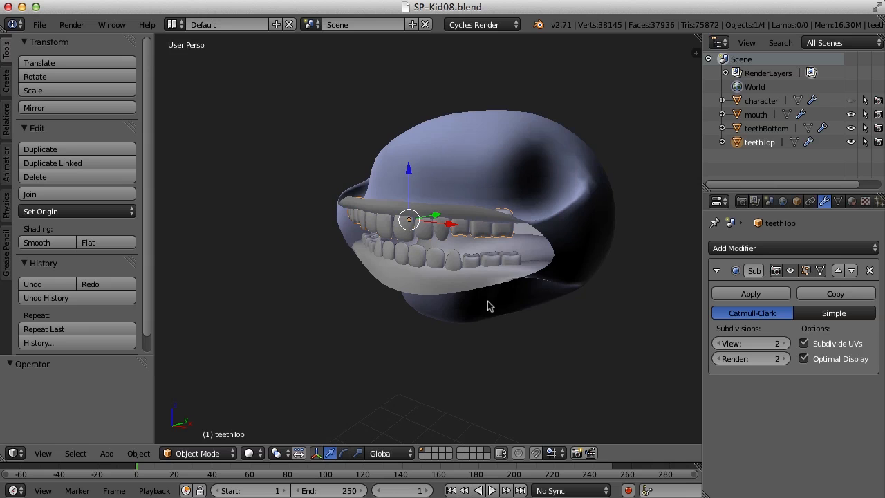
- Unhide the hidden character head with Alt+H and clear the selection
drag(487, 306, 540, 323)
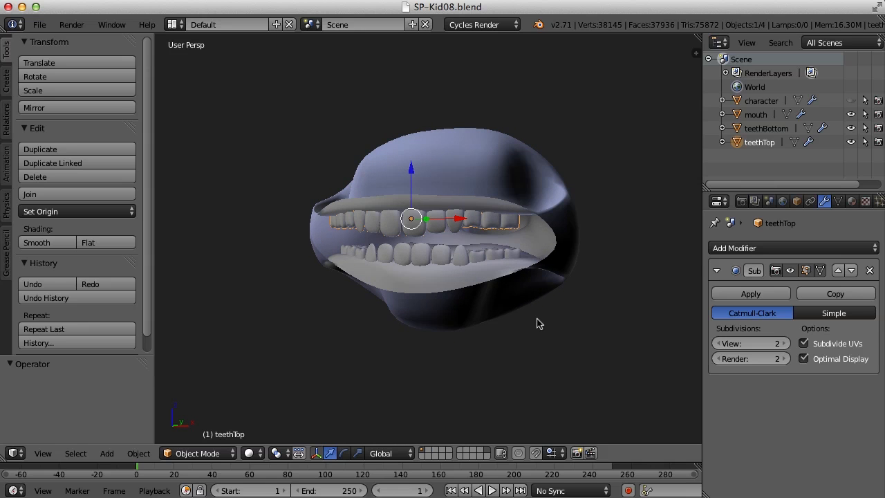
key(alt+h)
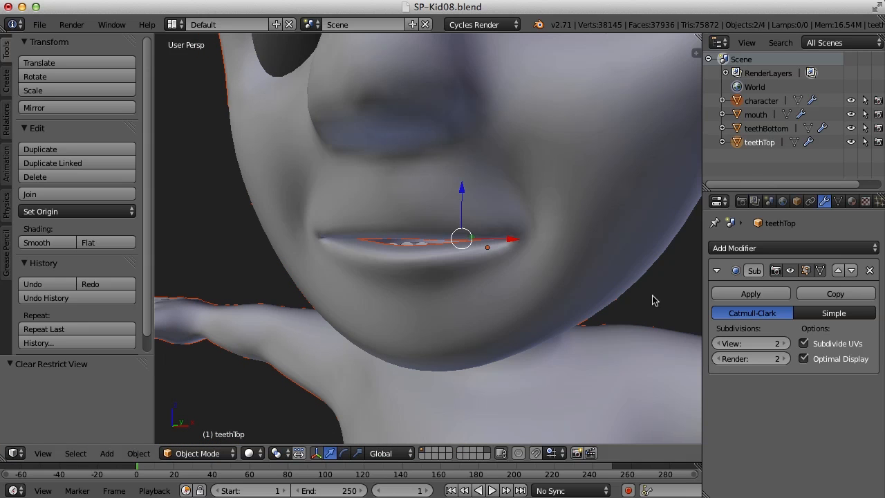
key(a)
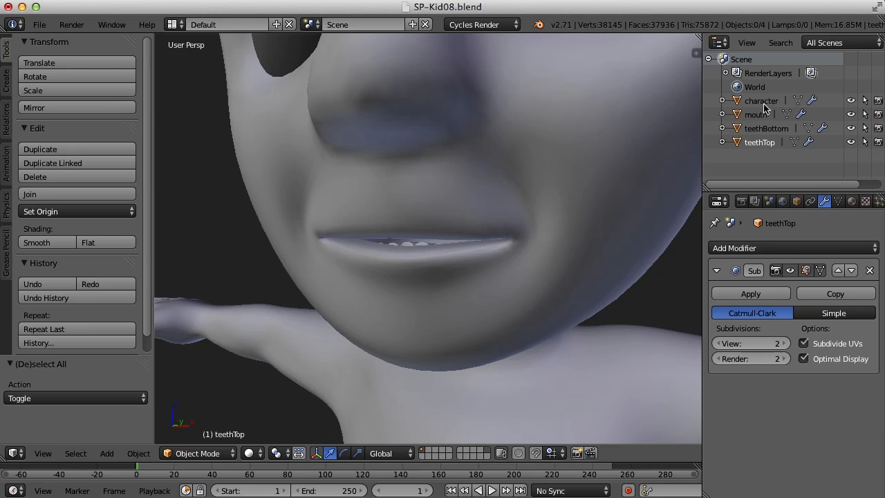
- Select character, mouth, teethTop and teethBottom, then orbit around the teeth wireframe
click(761, 101)
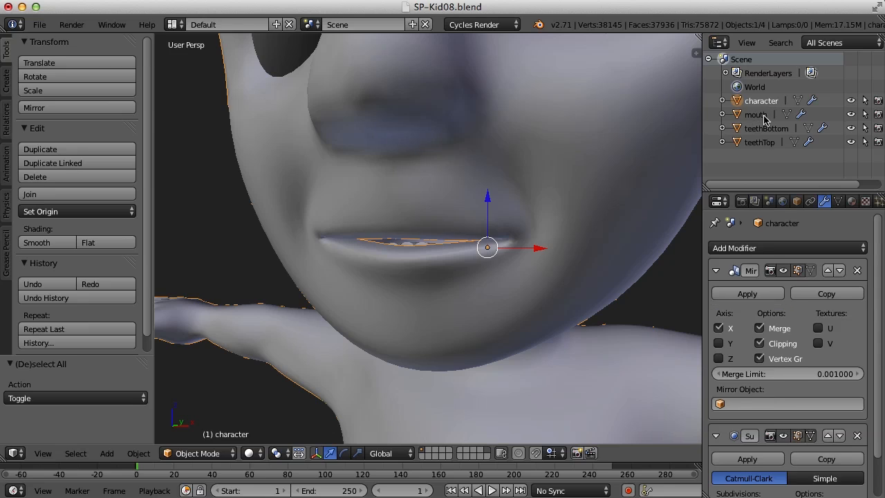
click(755, 114)
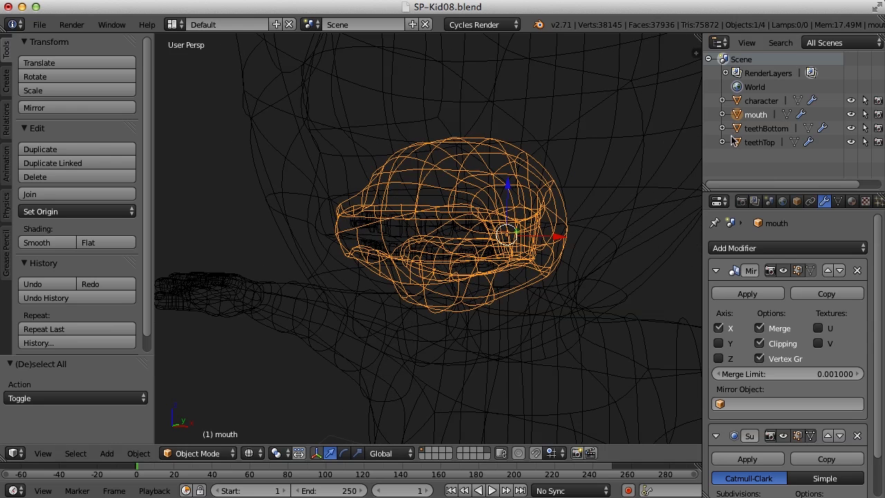
click(759, 142)
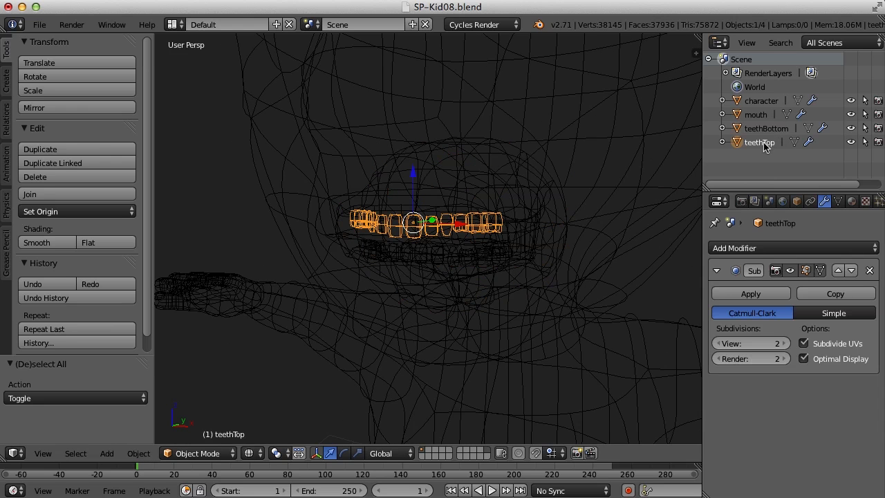
click(766, 127)
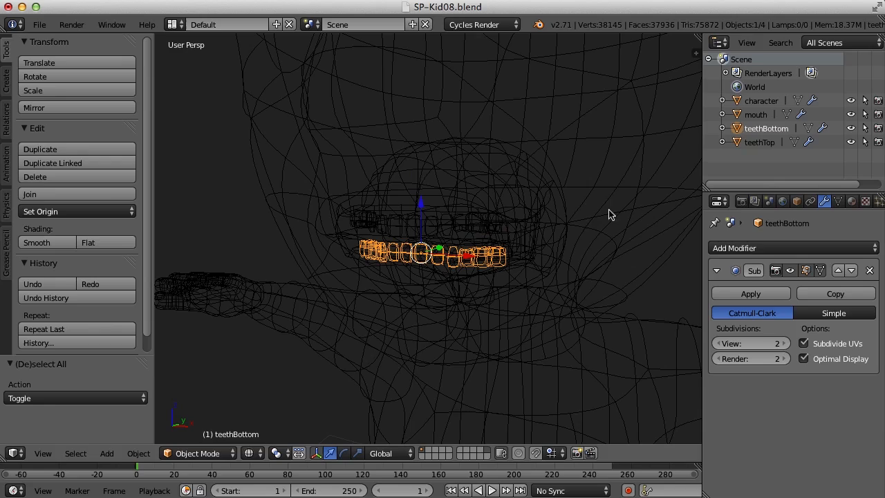
drag(611, 213, 558, 254)
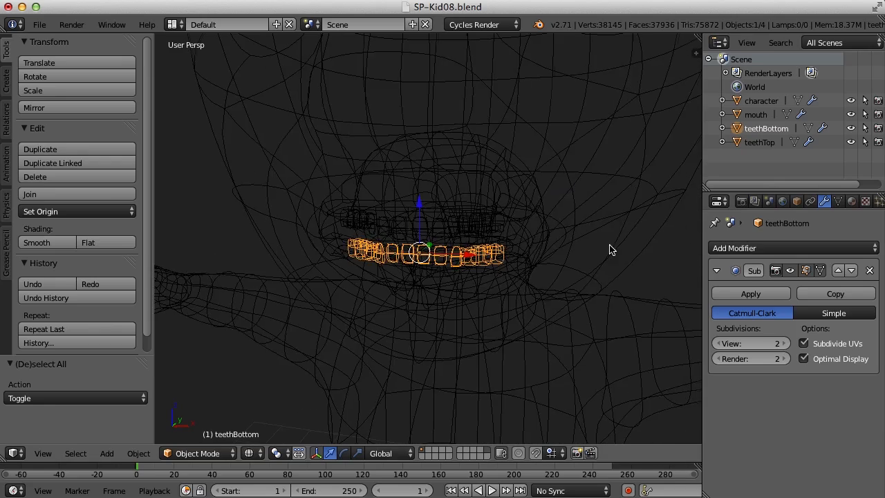
drag(611, 250, 599, 244)
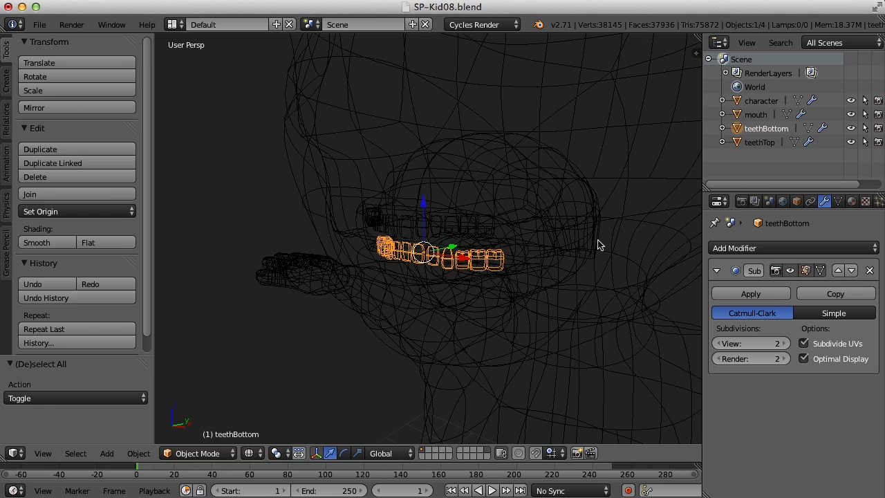
mouse_move(518, 276)
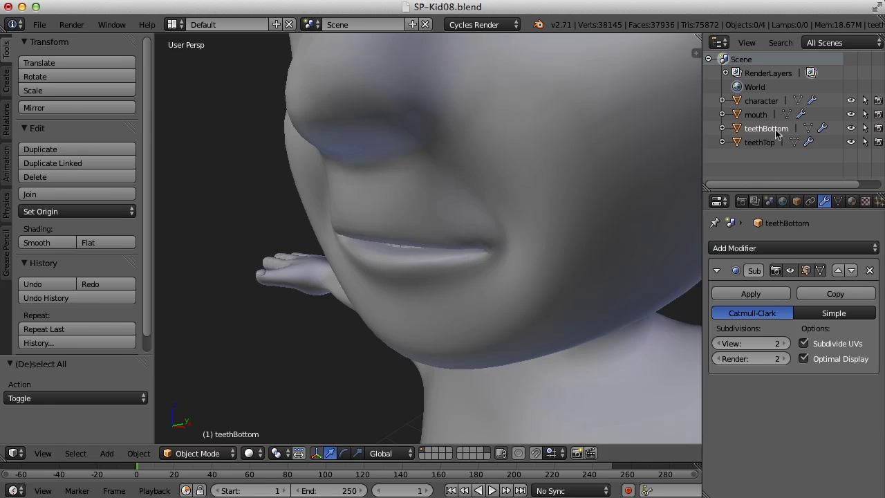
- Join the mouth into the character head and name the result 'character'
click(761, 101)
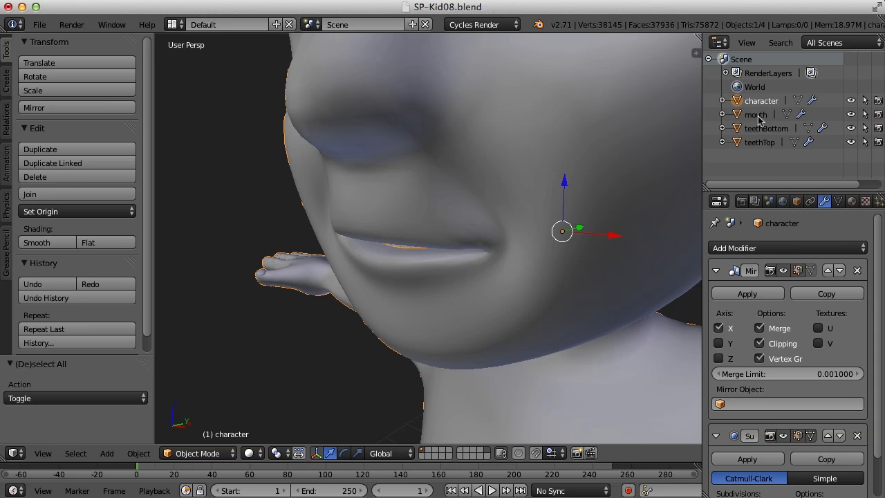
click(756, 114)
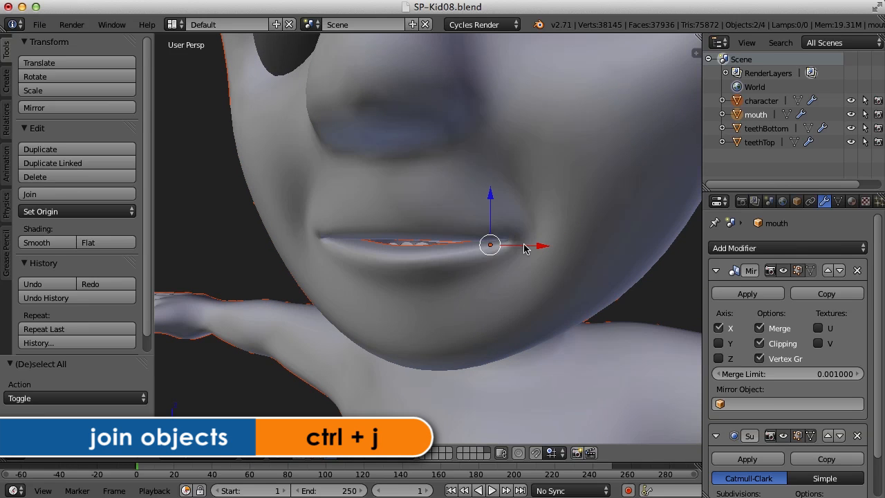
key(ctrl+j)
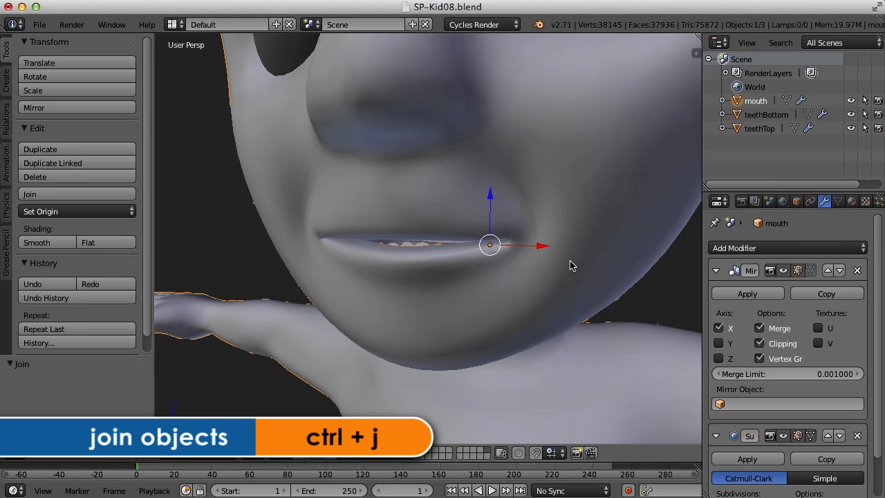
double_click(756, 101)
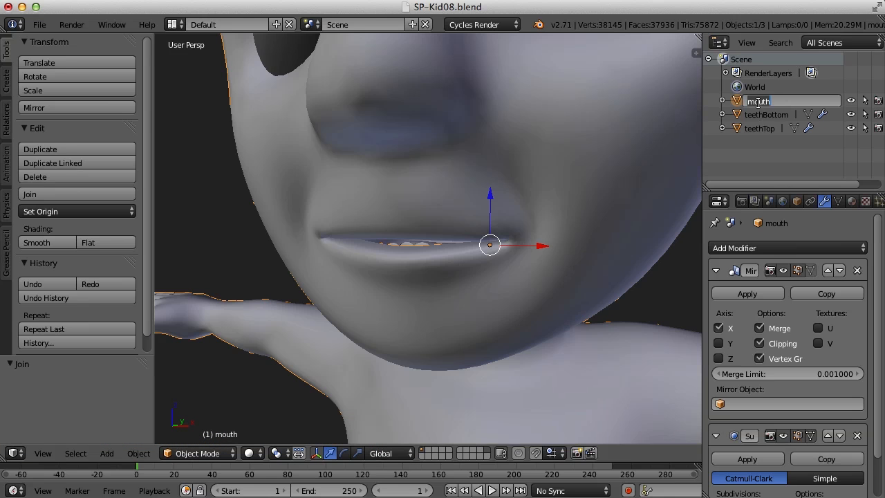
text(character)
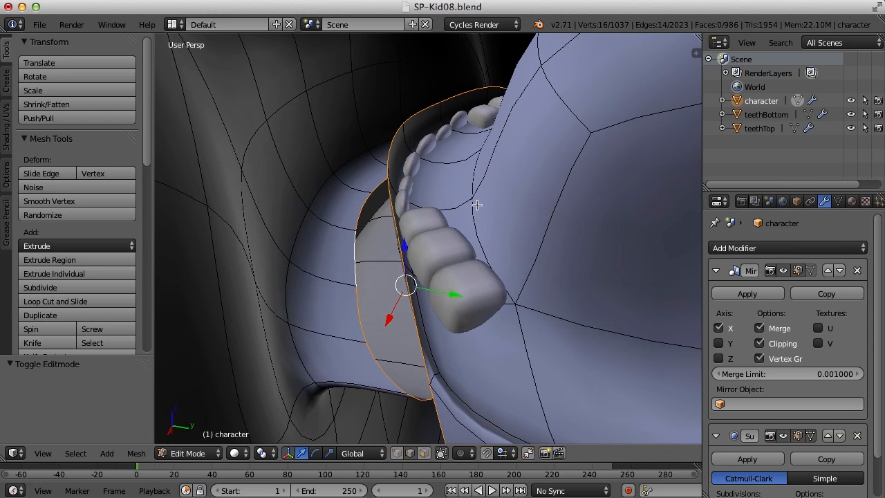
- Bridge the lip edge loop to the mouth interior rim with Bridge Edge Loops
key(ctrl+e)
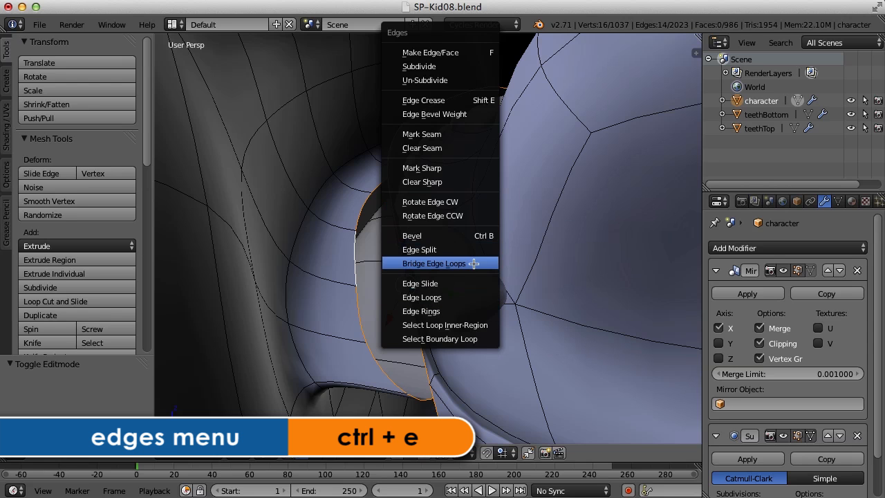
mouse_move(435, 263)
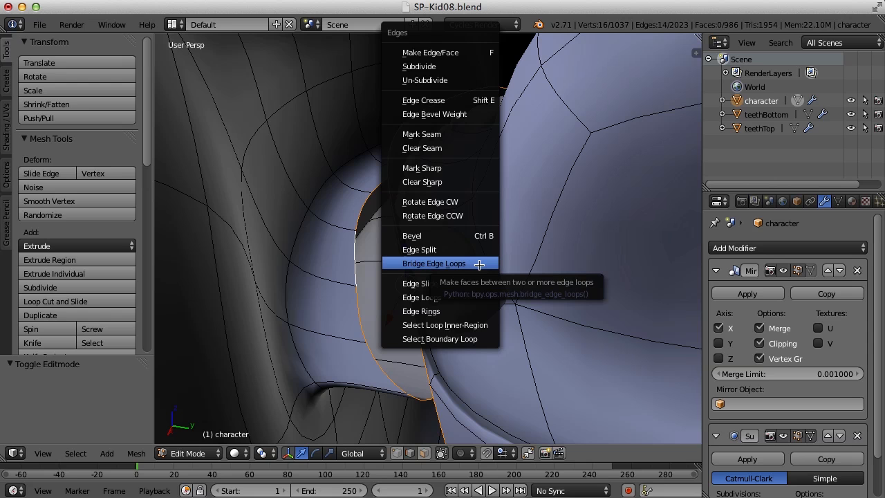
click(434, 263)
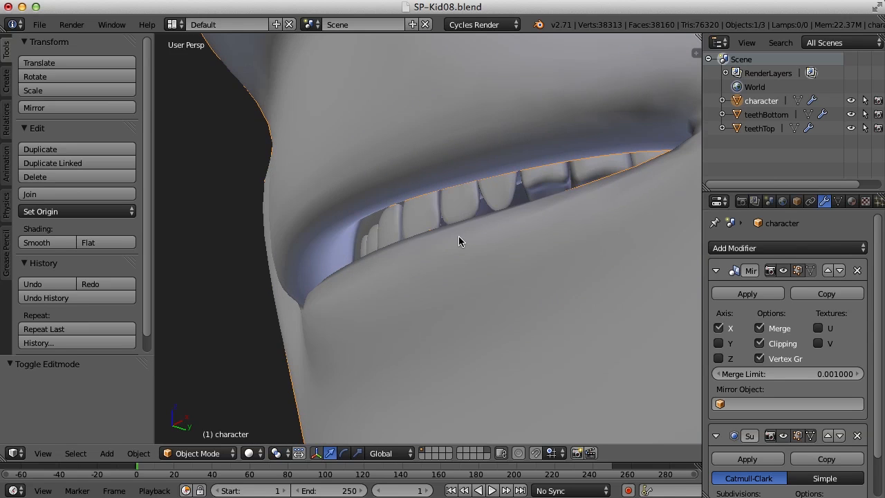
drag(461, 241, 456, 257)
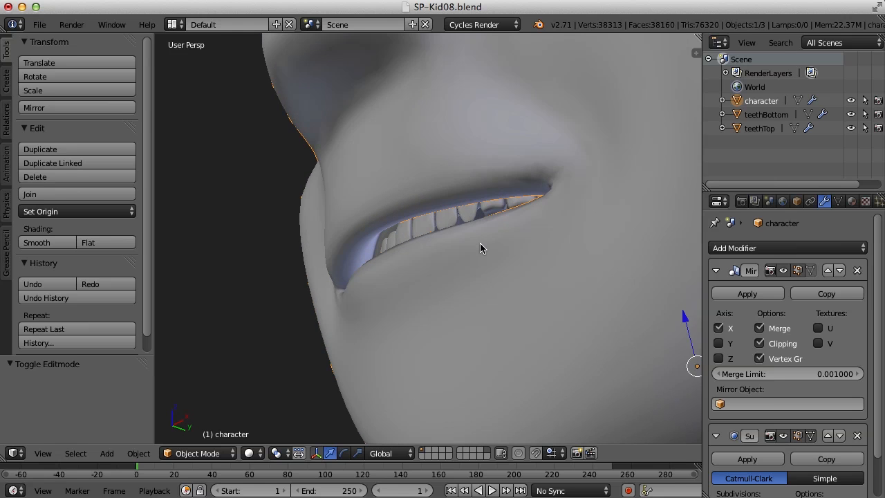
drag(483, 247, 360, 220)
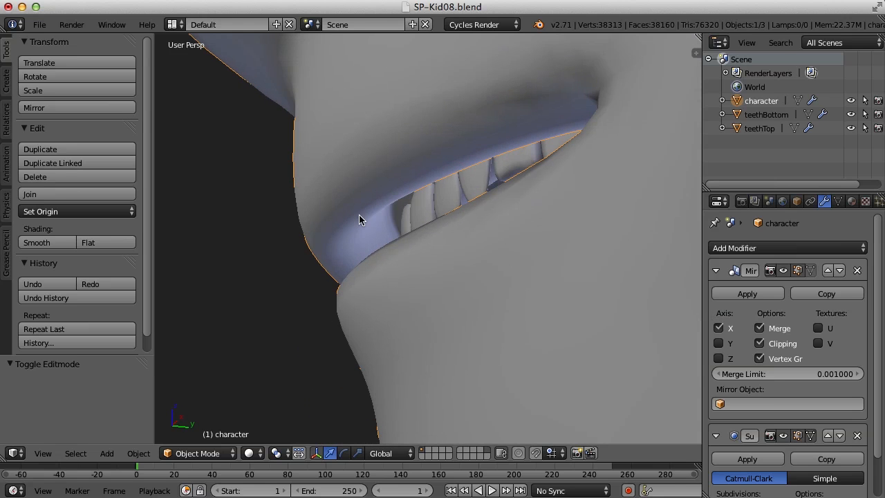
drag(359, 219, 427, 258)
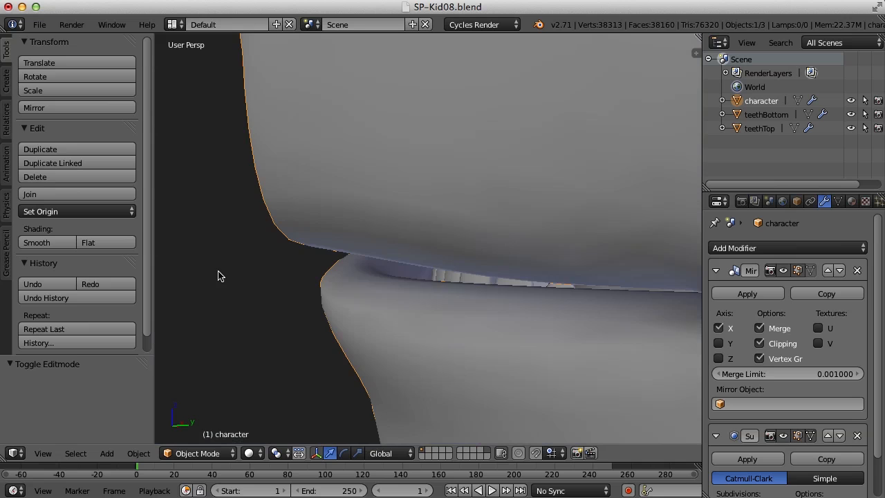
drag(218, 277, 529, 249)
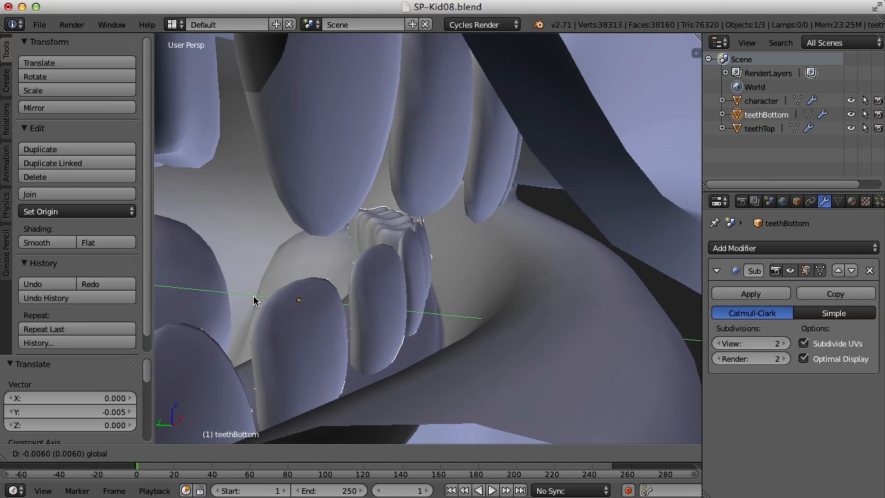
- Shift teethBottom back slightly along Y, about -0.007
click(298, 299)
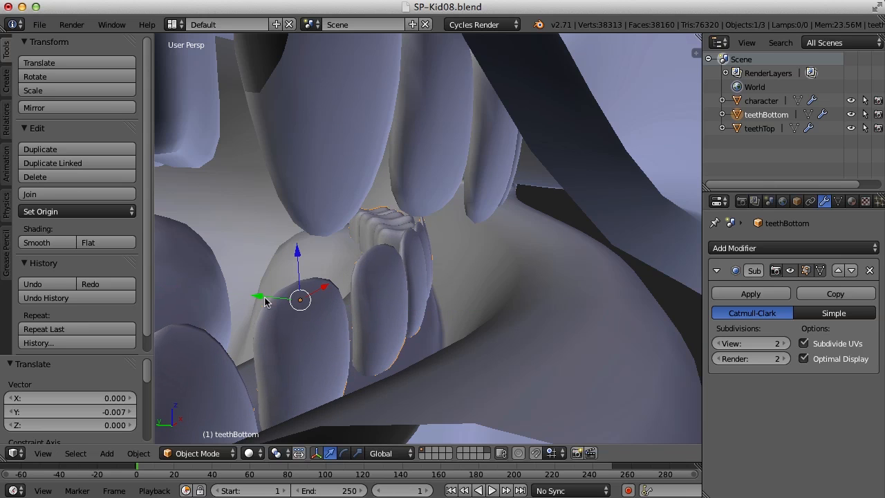
click(762, 101)
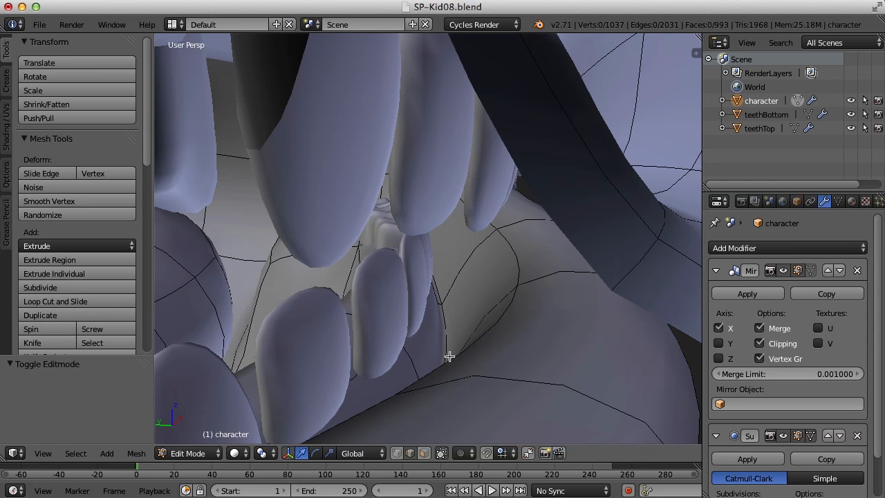
mouse_move(356, 378)
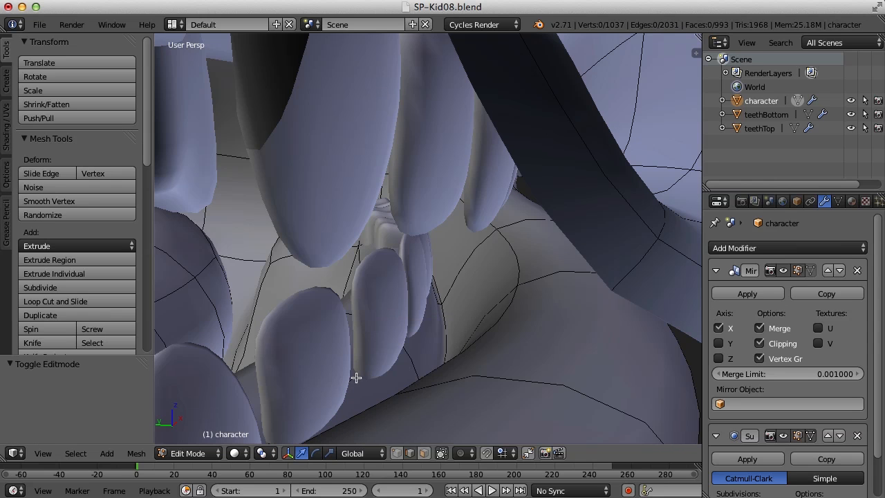
- Lower a few inner-mouth vertices near the lower teeth along Z
click(424, 250)
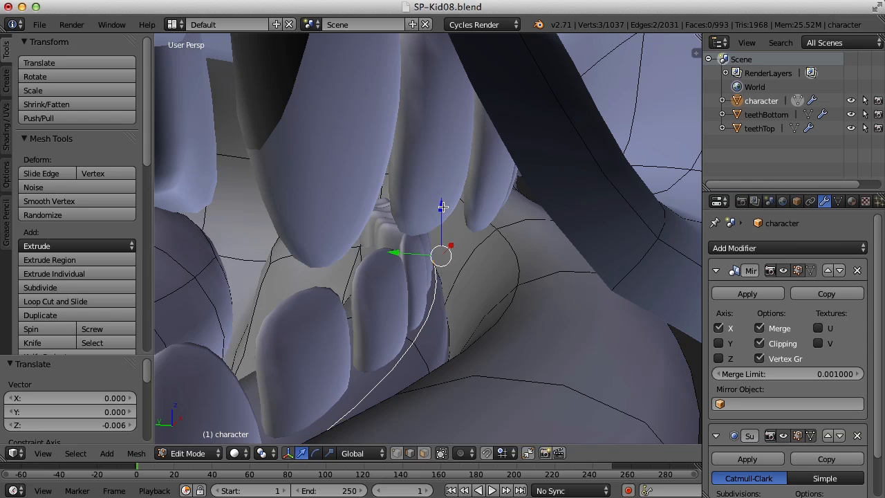
key(a)
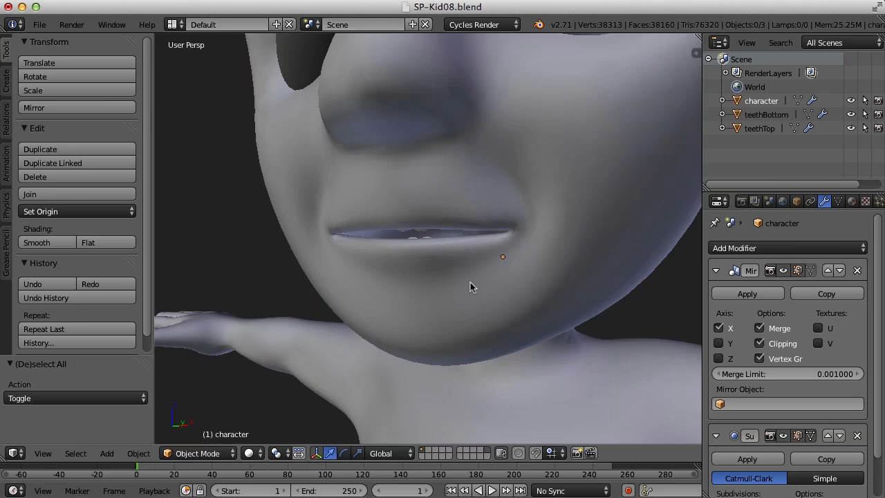
- Zoom out and orbit to view the whole face with mouth and teeth
scroll(down, 3)
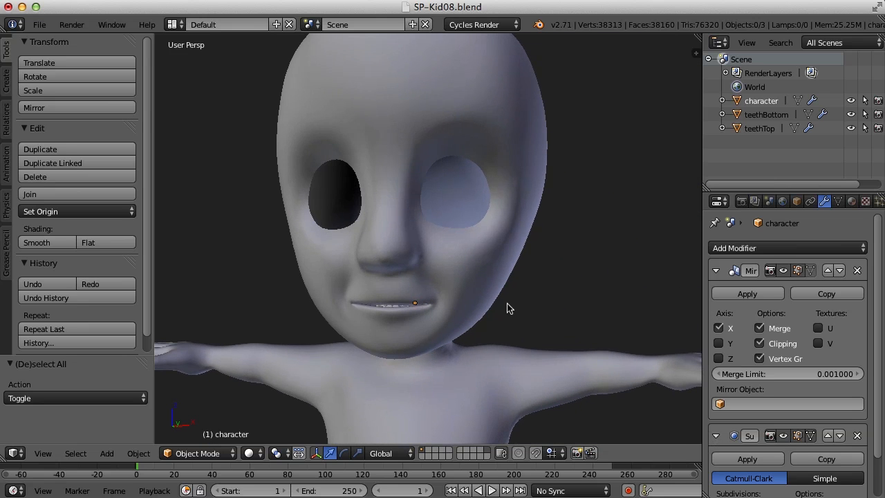
drag(508, 308, 484, 306)
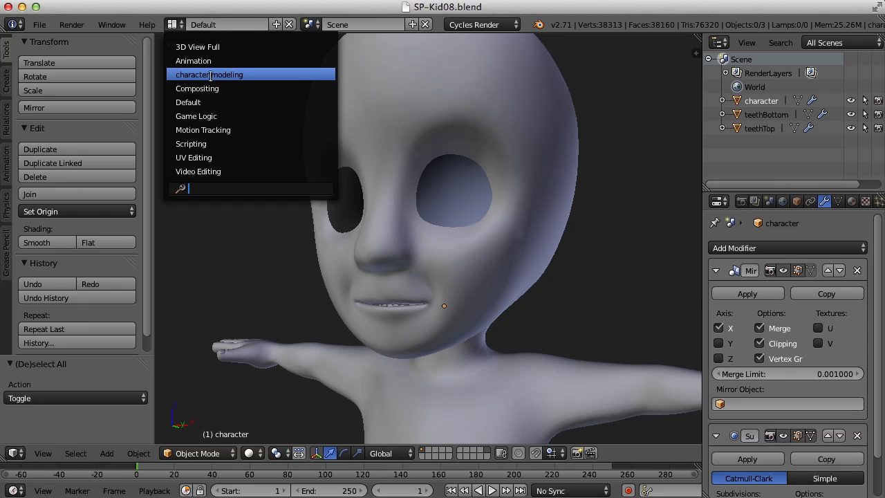
- Choose the 'character modeling' screen layout
click(209, 74)
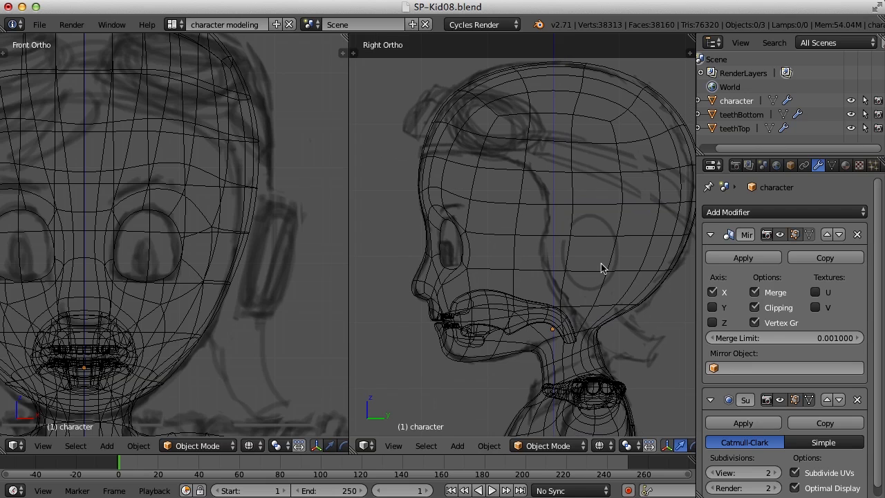
mouse_move(588, 262)
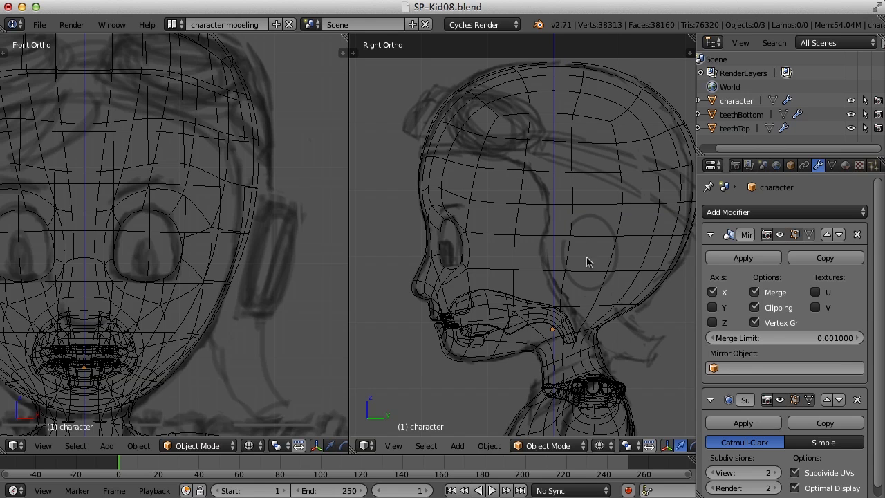
mouse_move(605, 271)
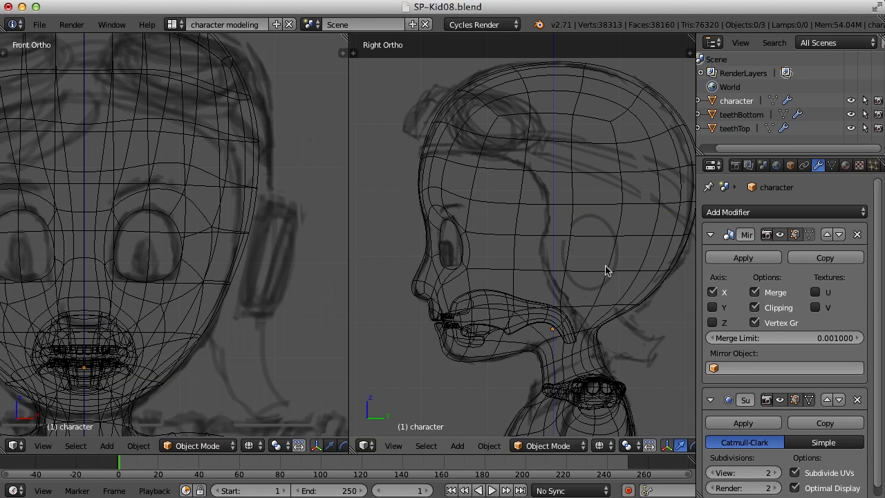
mouse_move(587, 280)
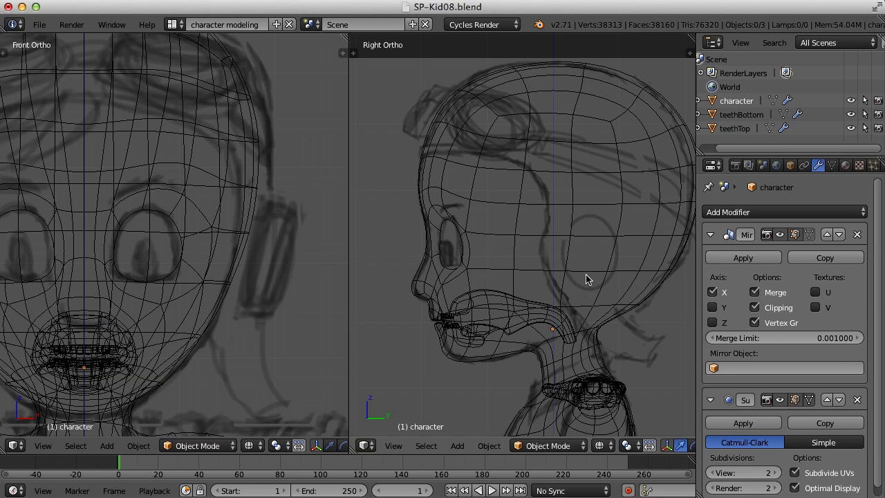
mouse_move(597, 272)
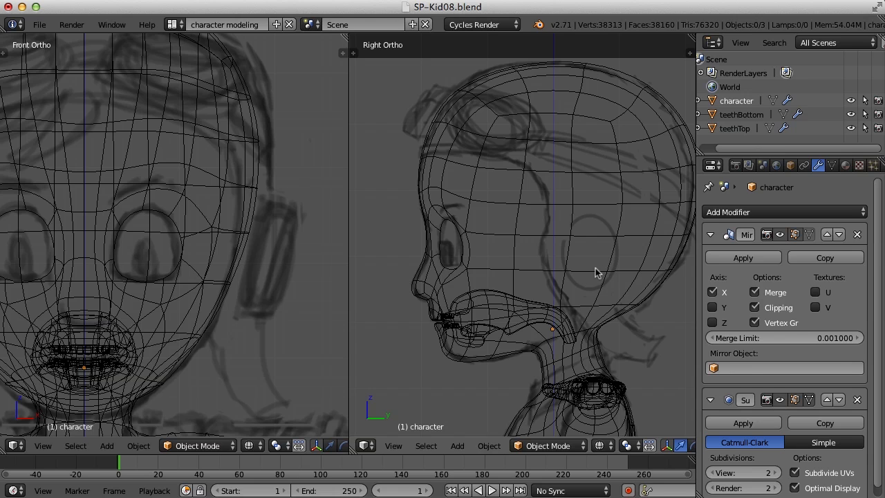
mouse_move(602, 262)
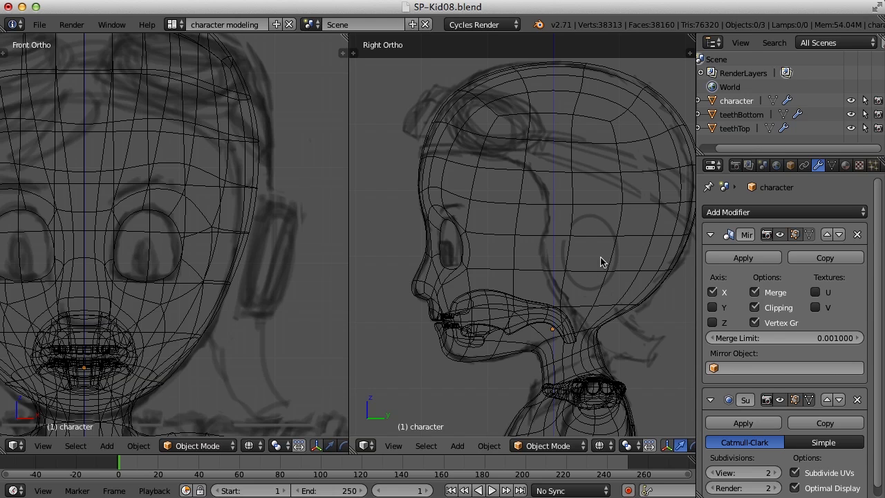
mouse_move(577, 265)
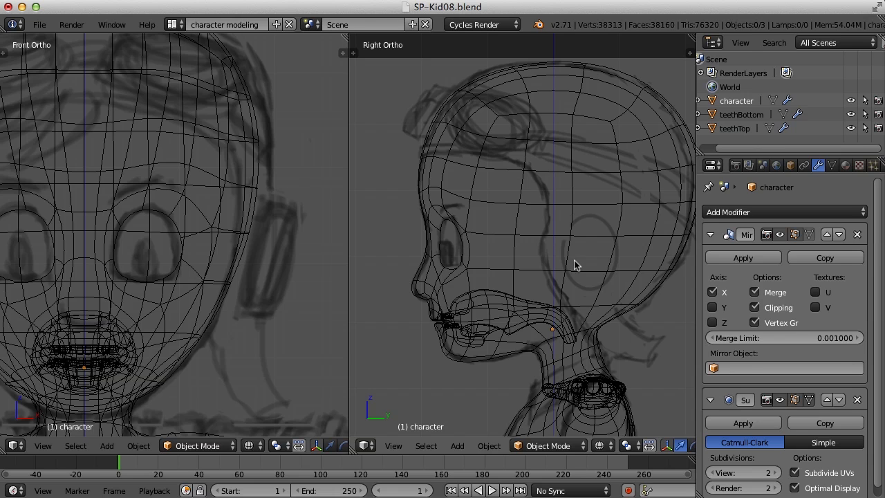
mouse_move(571, 299)
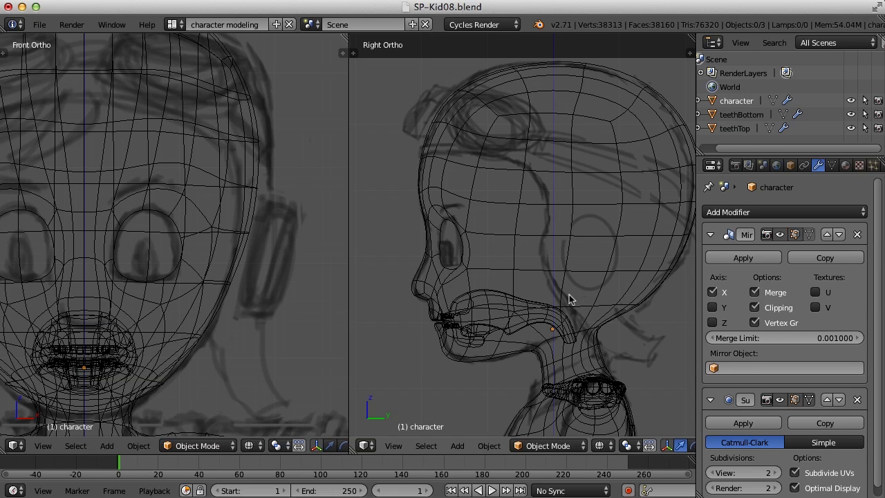
mouse_move(455, 226)
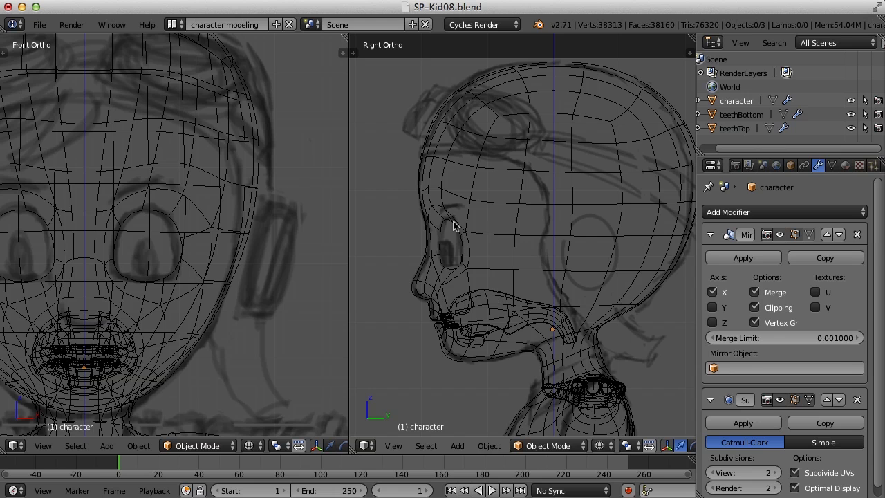
mouse_move(586, 233)
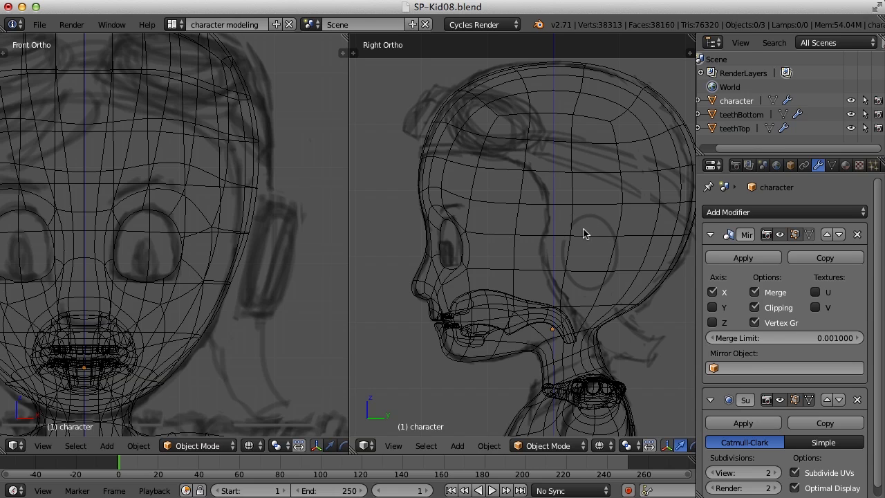
mouse_move(575, 258)
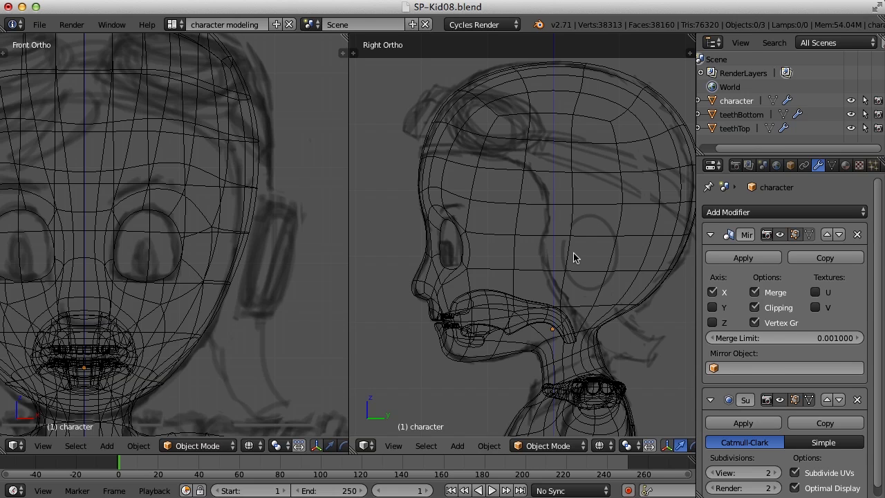
mouse_move(584, 251)
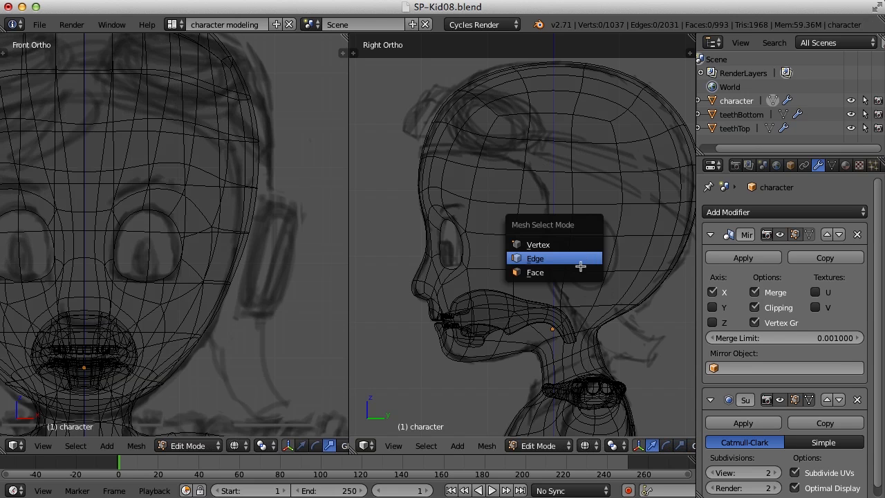
- Set the mesh select mode to Face
click(534, 258)
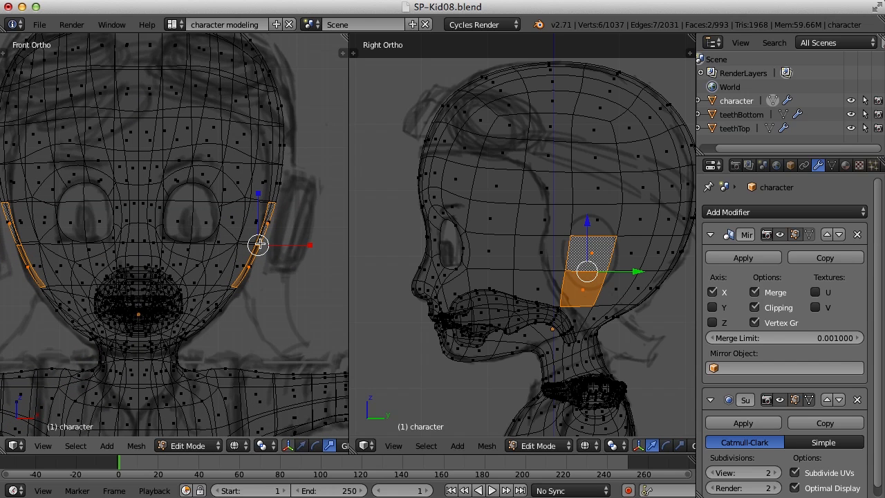
mouse_move(289, 248)
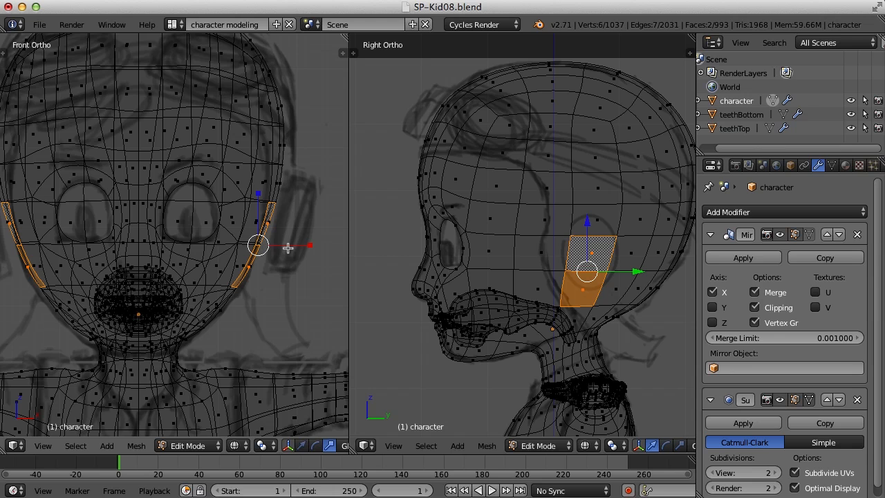
mouse_move(570, 267)
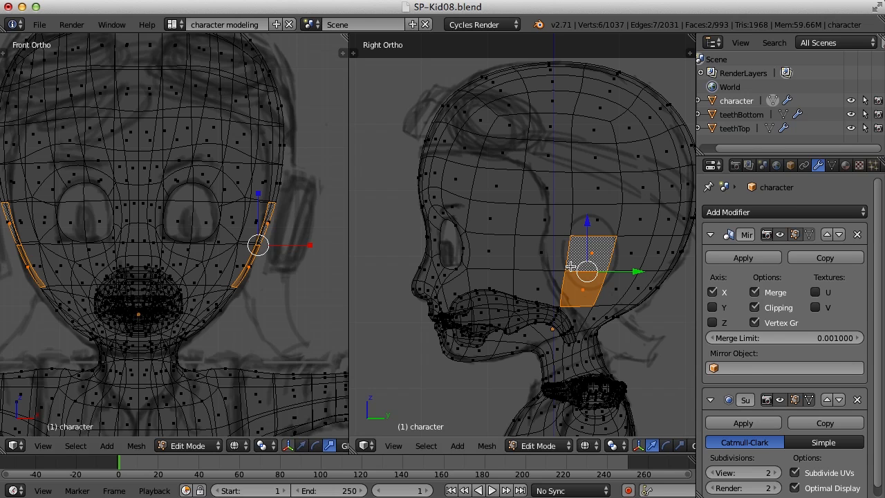
mouse_move(565, 282)
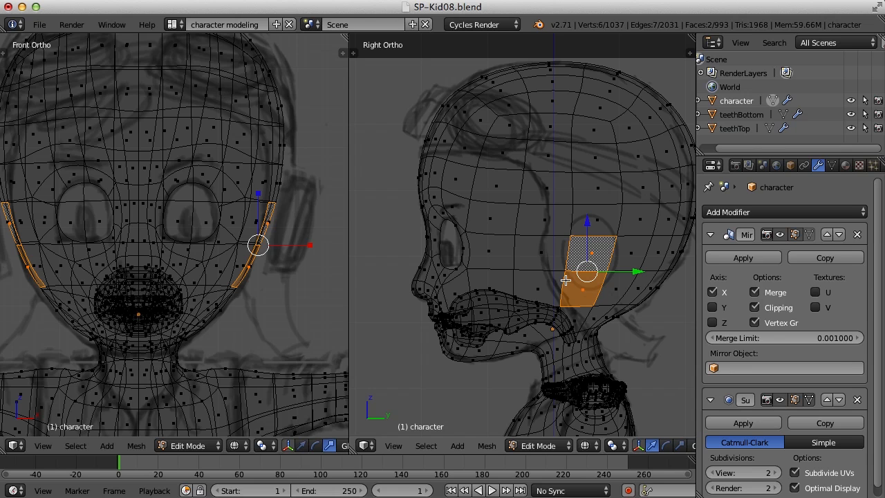
mouse_move(583, 272)
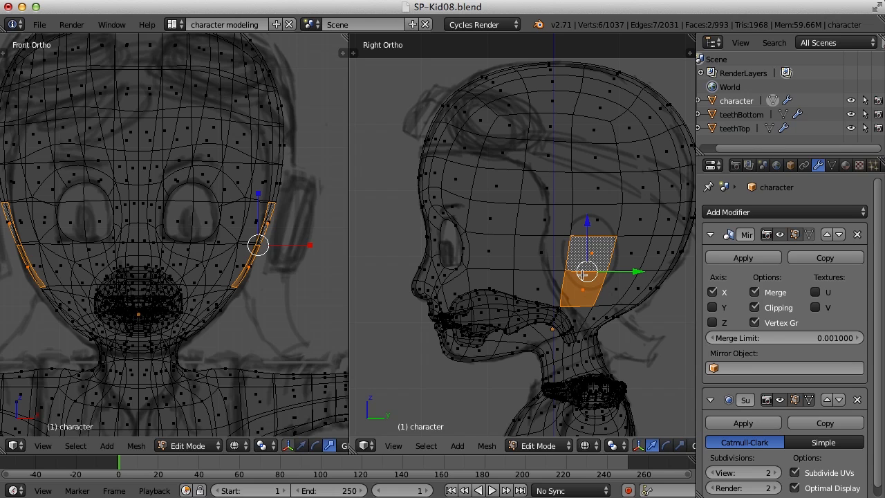
mouse_move(284, 142)
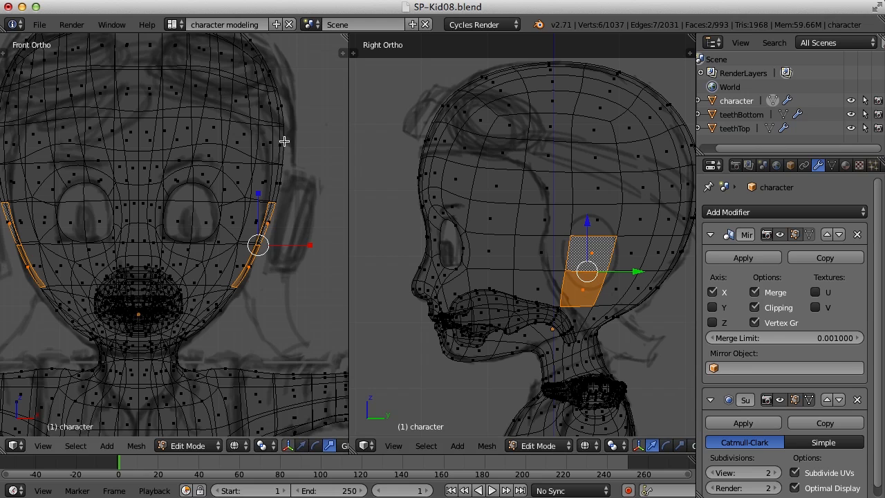
mouse_move(486, 314)
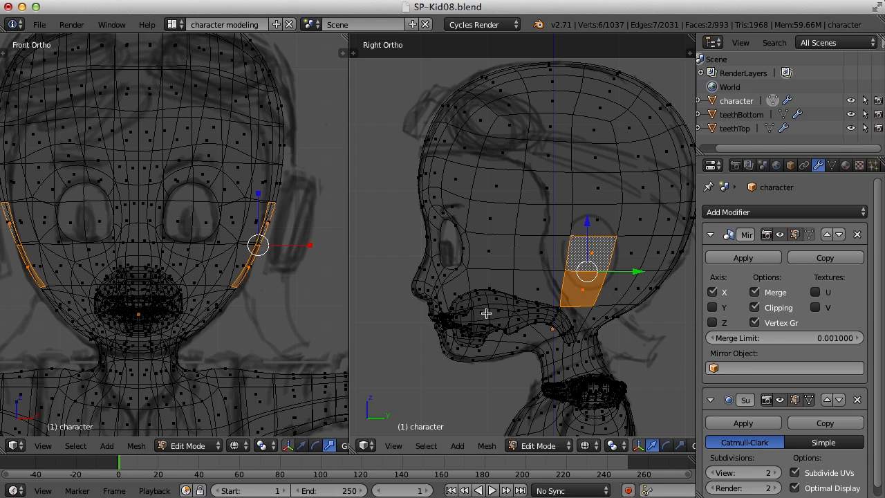
mouse_move(418, 271)
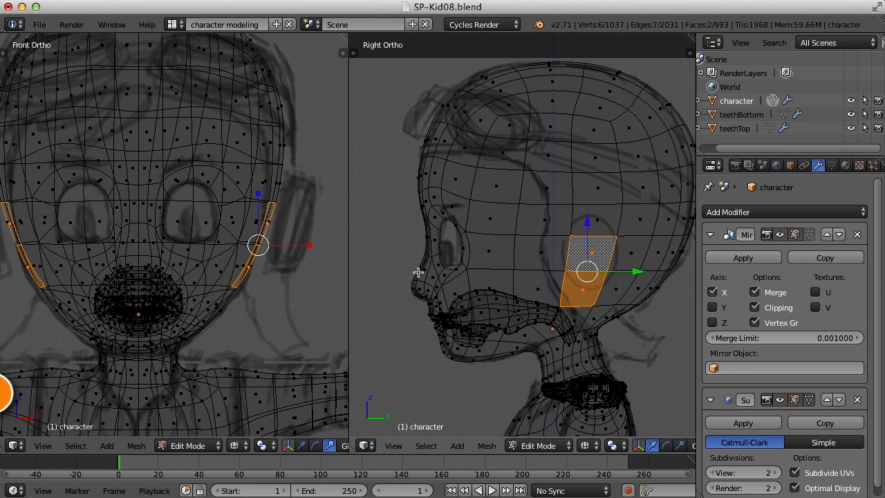
- Extrude the two selected side-of-head faces for the ear
key(e)
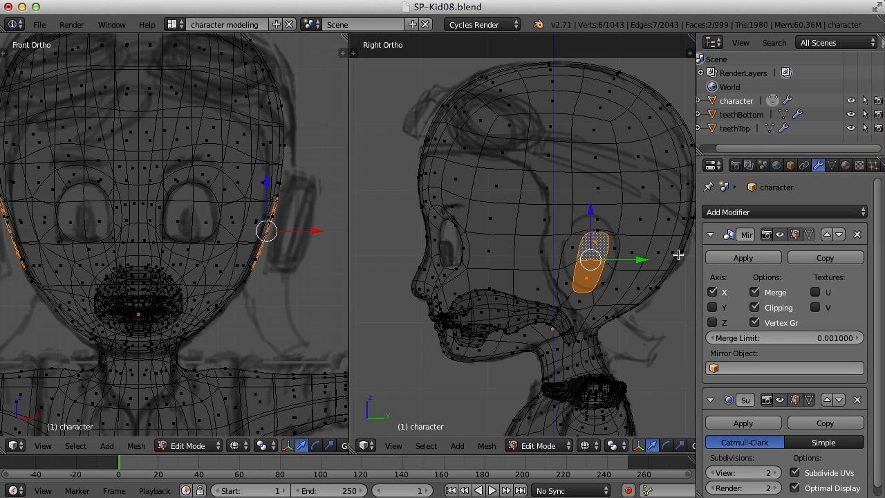
mouse_move(306, 282)
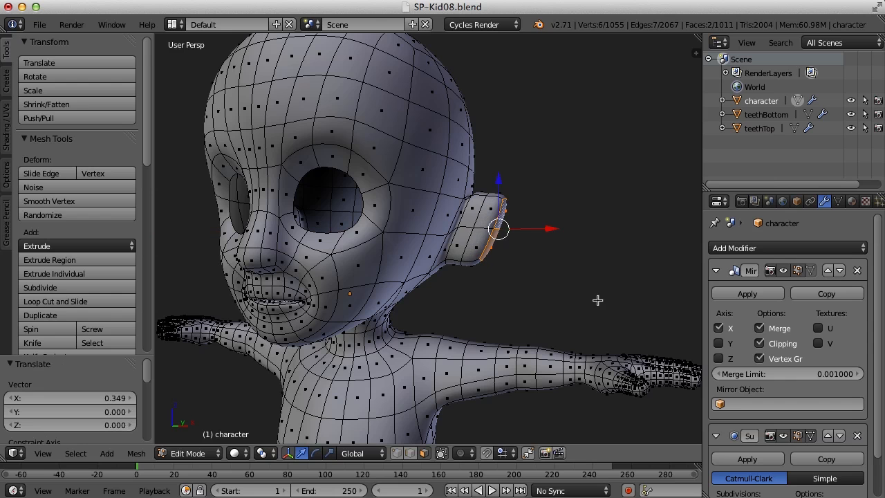
- Move the ear back along the head, deselect all, and orbit to inspect it
key(s)
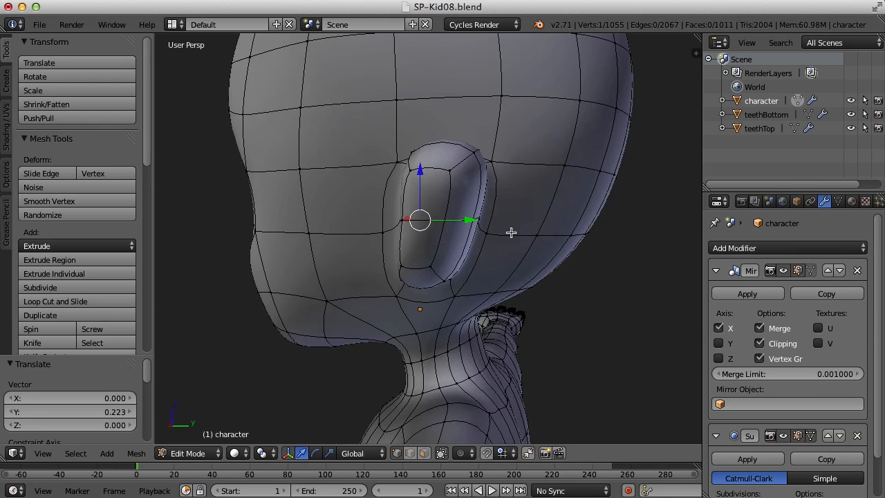
key(a)
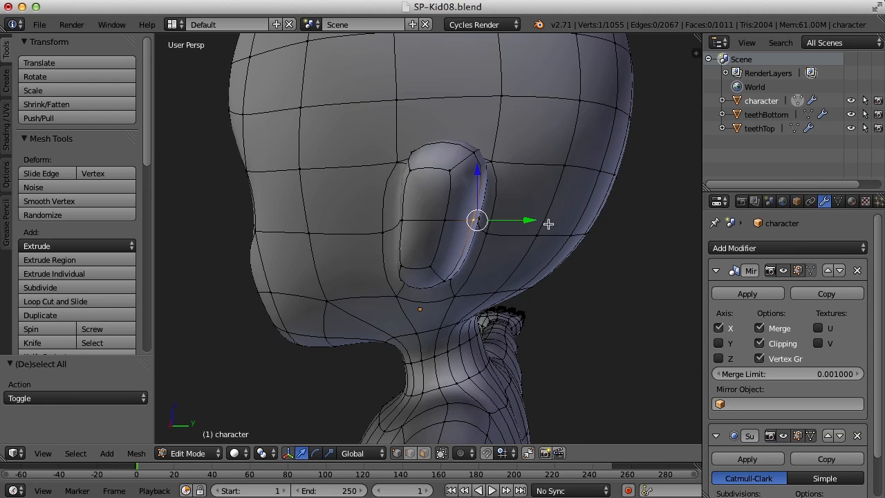
drag(548, 224, 502, 265)
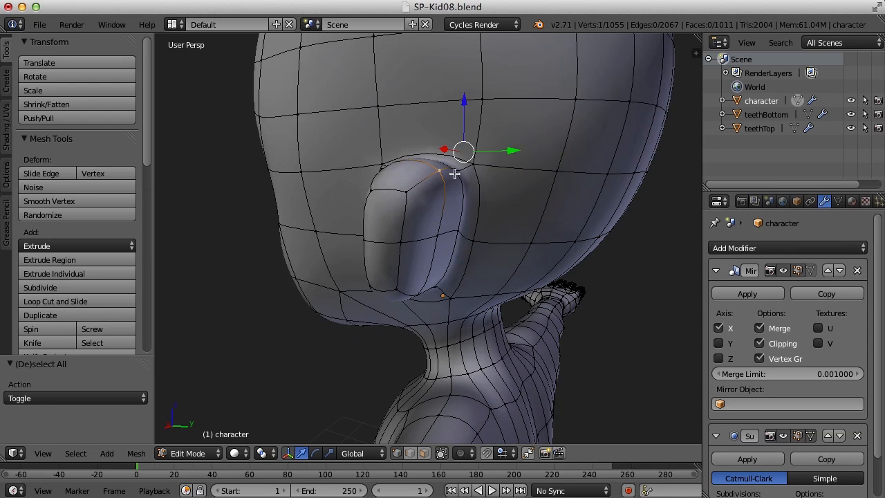
- Orbit to face the ear and select its outer faces to begin the inner rim
drag(464, 151, 571, 151)
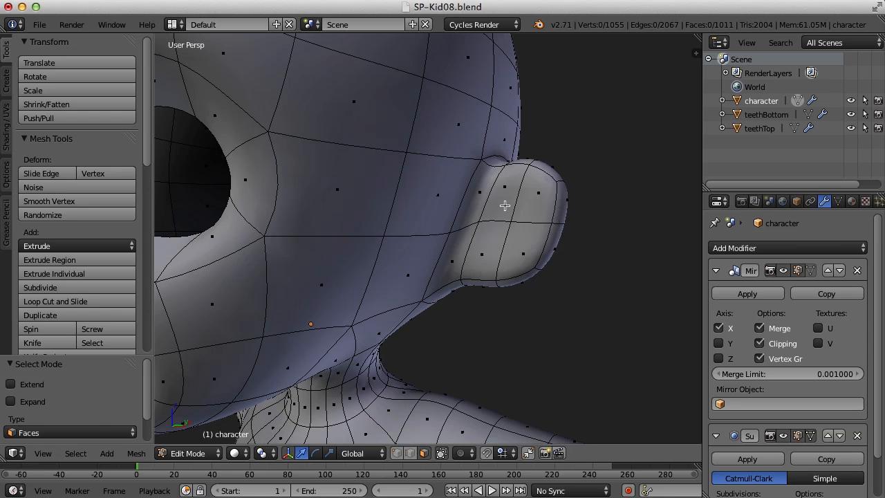
click(505, 206)
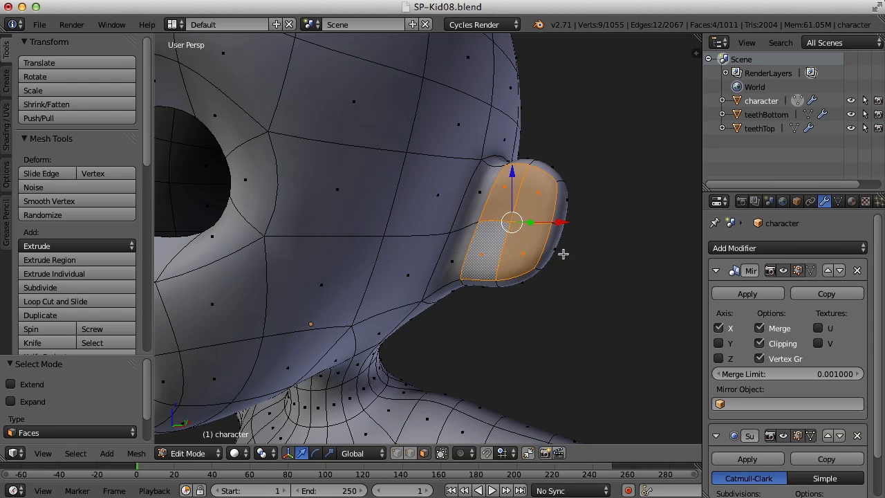
scroll(down, 3)
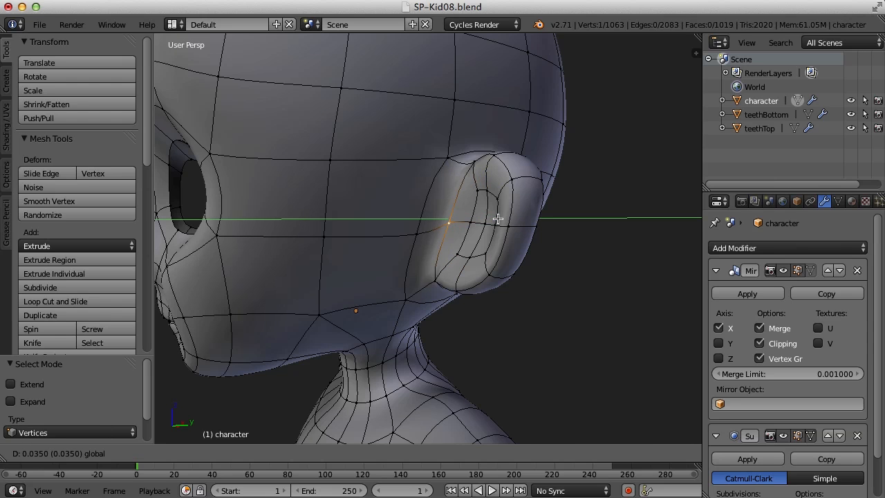
- Return to Object Mode and orbit around the smoothed head to view the cupped ears
key(Tab)
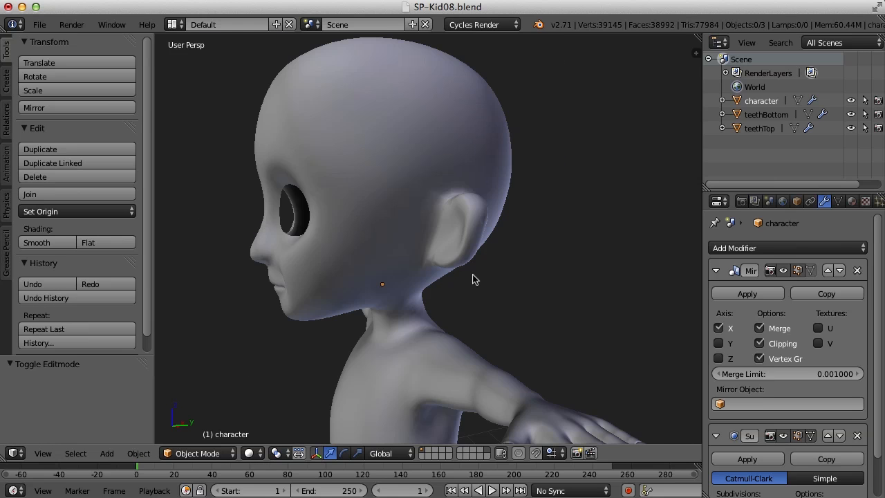
drag(475, 279, 550, 286)
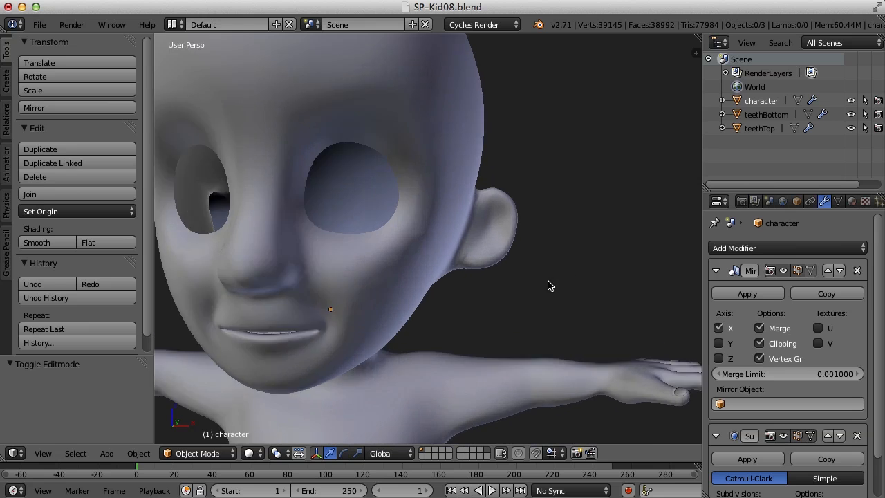